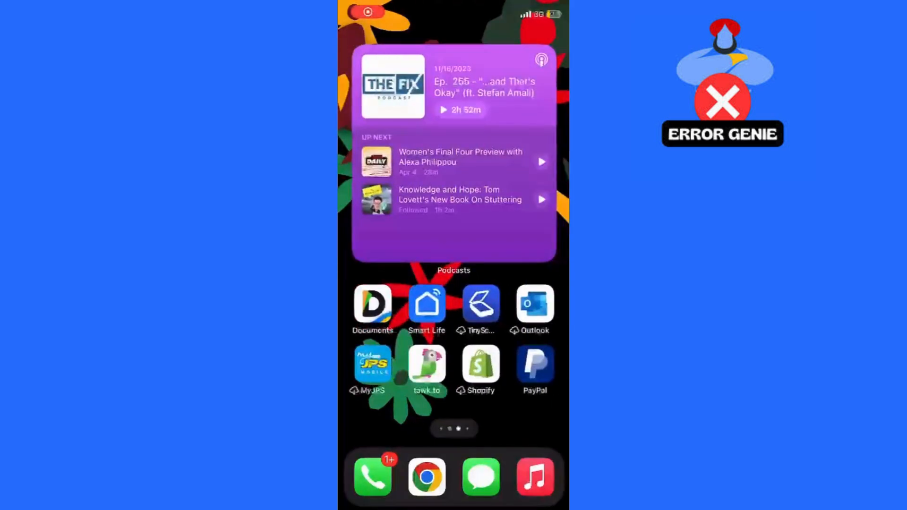
Step: Swipe across Home Screen pages and launch the Settings app
scroll(left, 3)
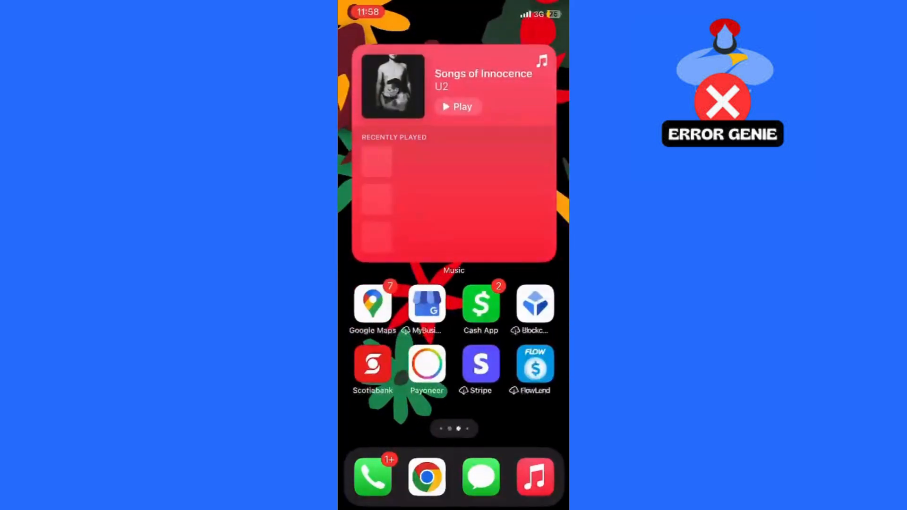
scroll(left, 3)
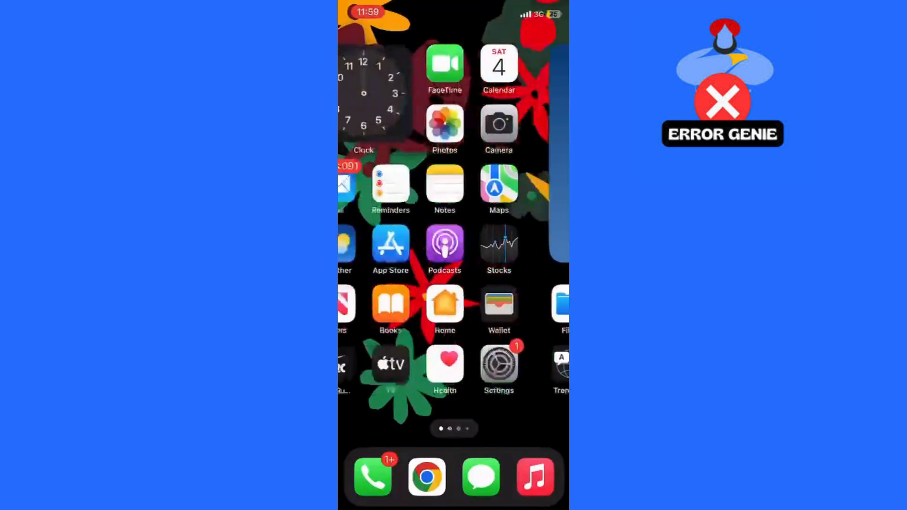
click(498, 368)
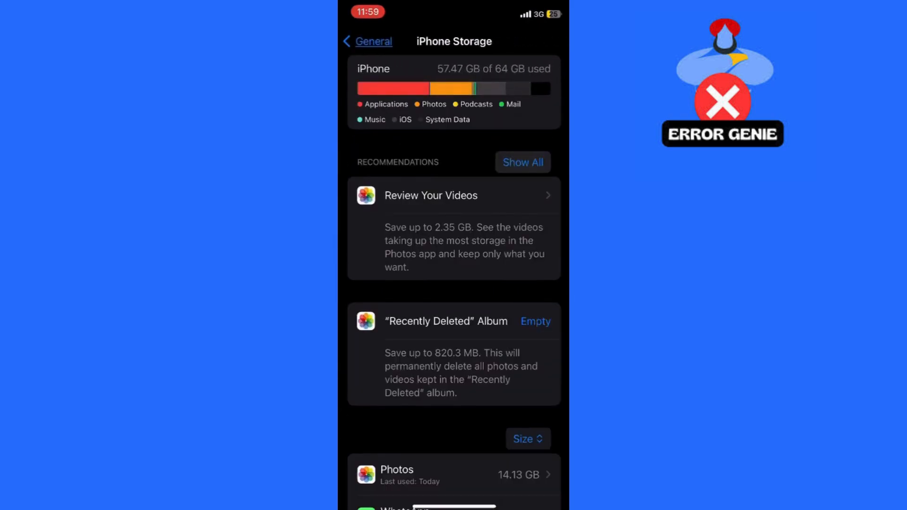
Step: Scroll the iPhone Storage app list and bring up Instagram's storage details
scroll(down, 3)
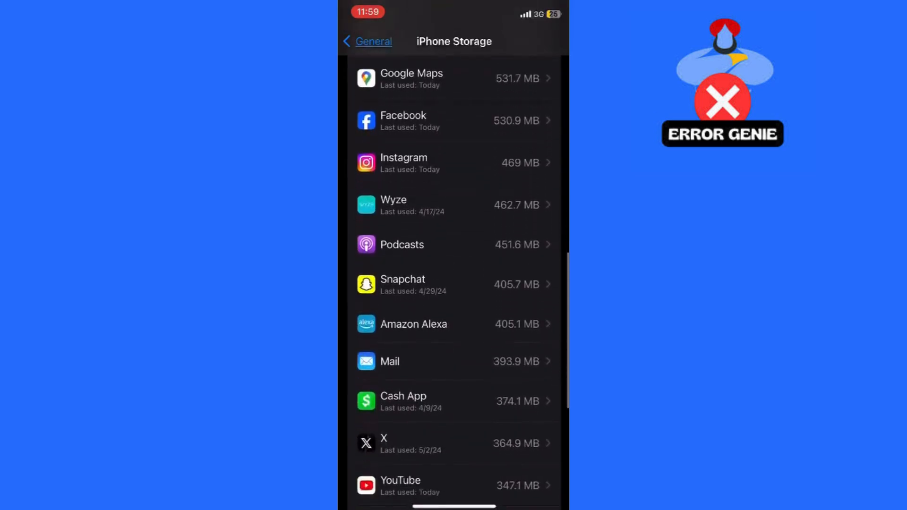
scroll(down, 3)
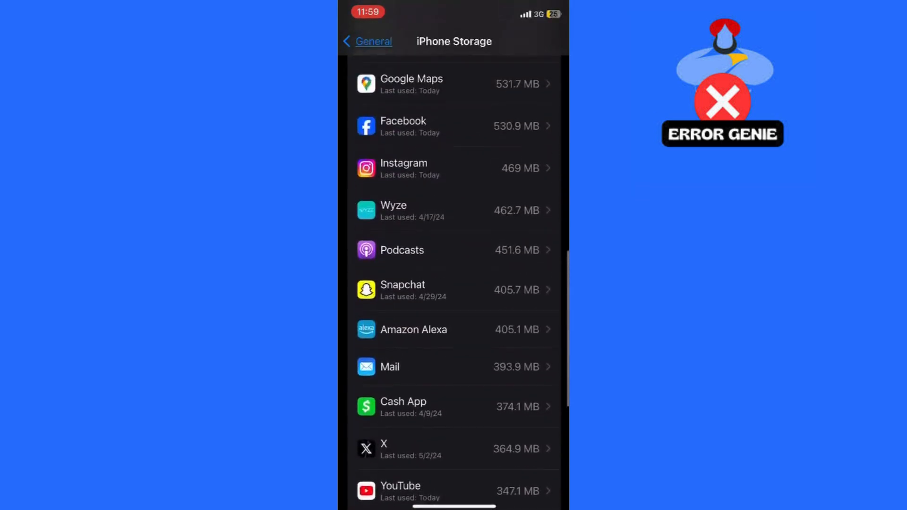
click(454, 168)
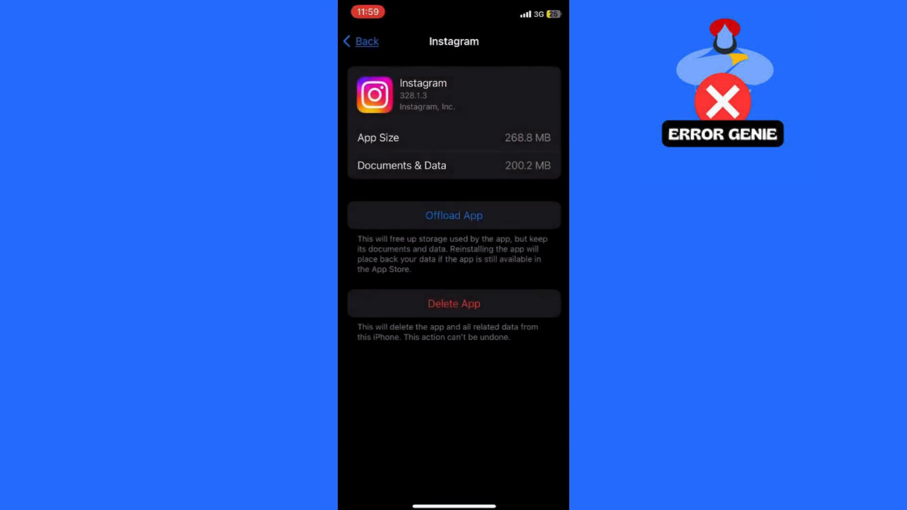
Step: Offload the Instagram app, confirming the prompt, keeping its documents and data
click(453, 215)
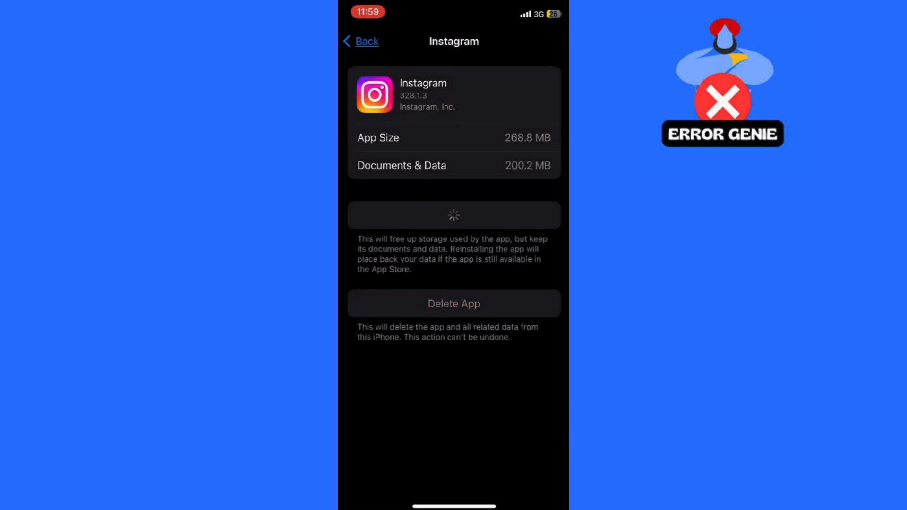
click(454, 214)
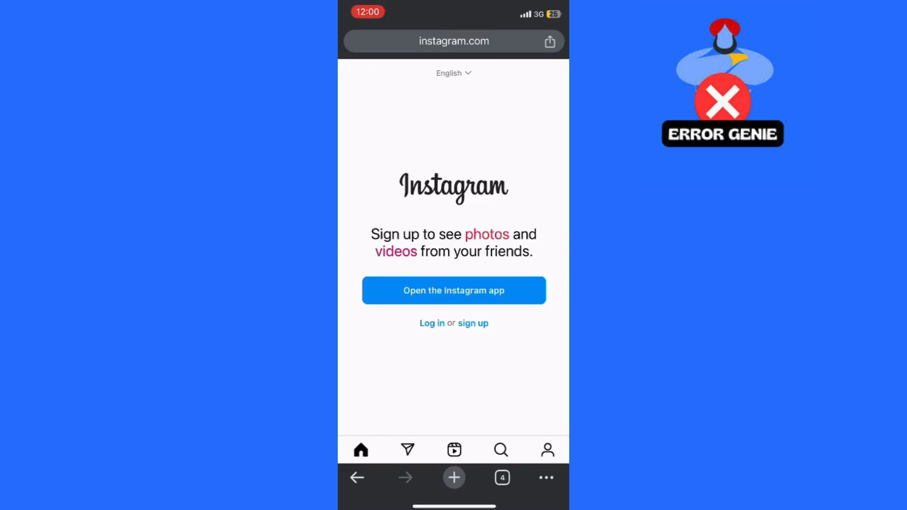
Step: Log in on instagram.com so the home feed with stories loads
click(432, 322)
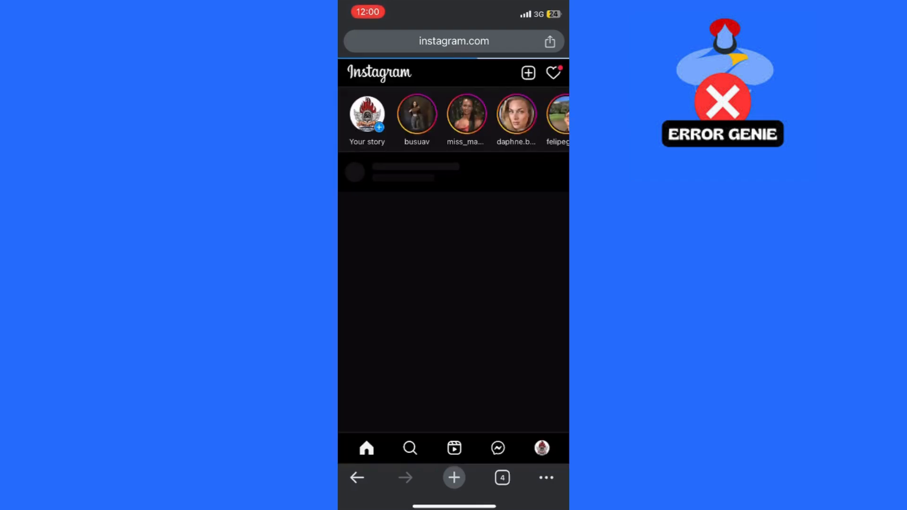
Step: Scroll the feed and enter 'france' in the Instagram search field
scroll(down, 3)
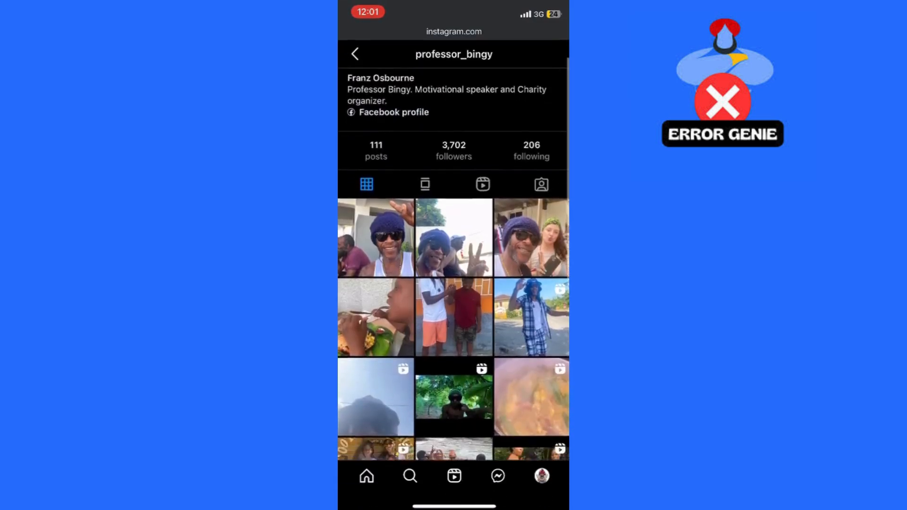
text(france)
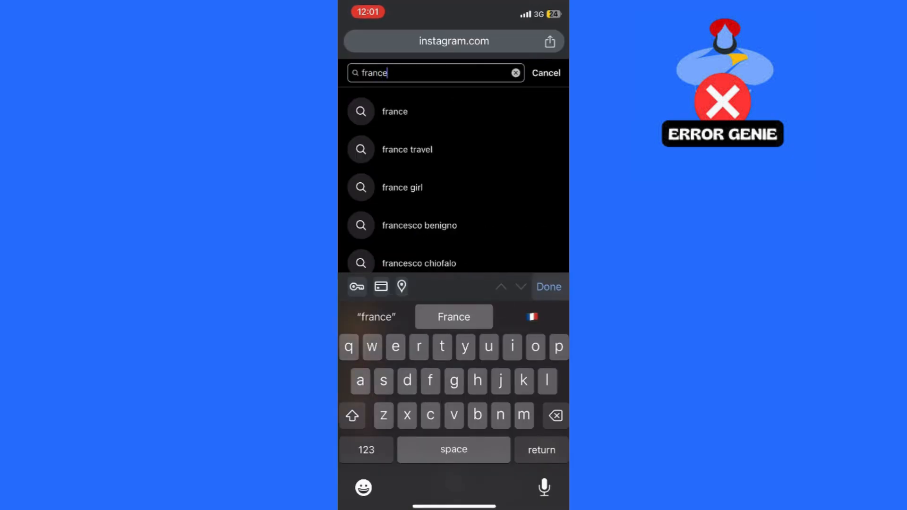
Step: Choose the 'france' suggestion to load its search results page
click(395, 111)
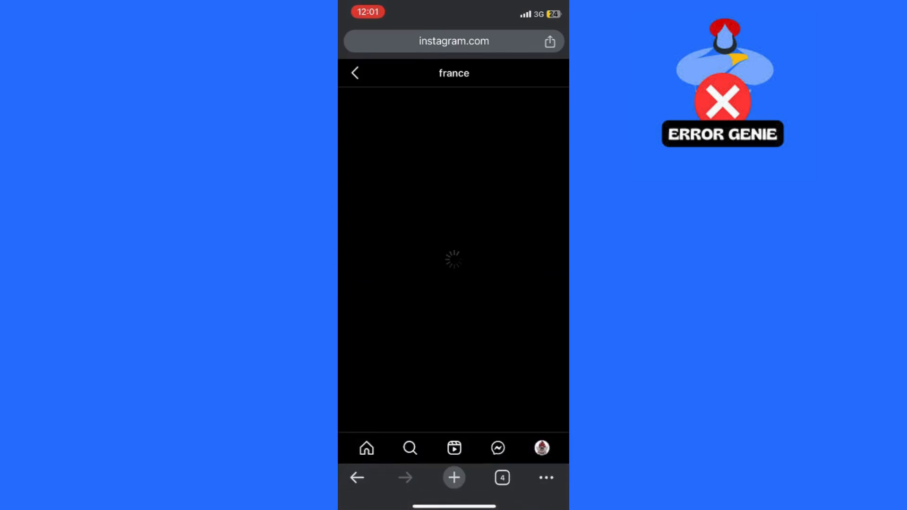